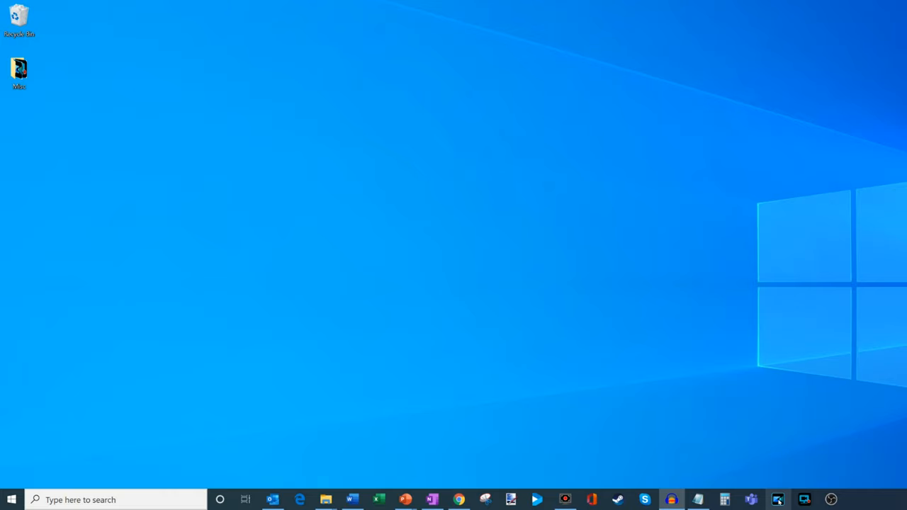
pyautogui.moveTo(804, 500)
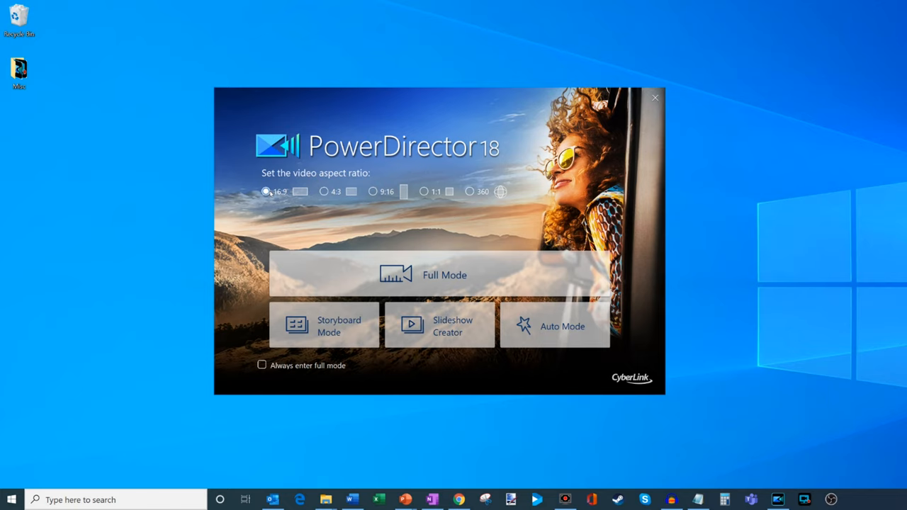
pyautogui.moveTo(266, 191)
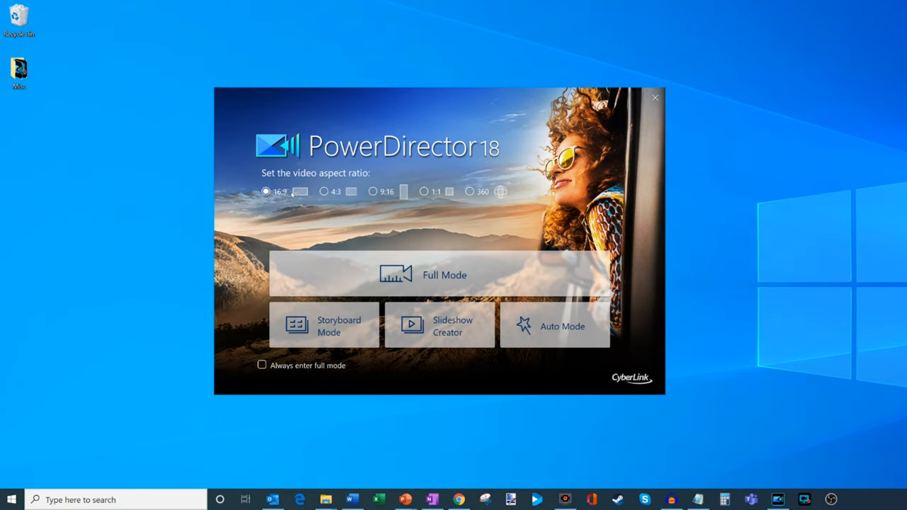
pyautogui.moveTo(444, 275)
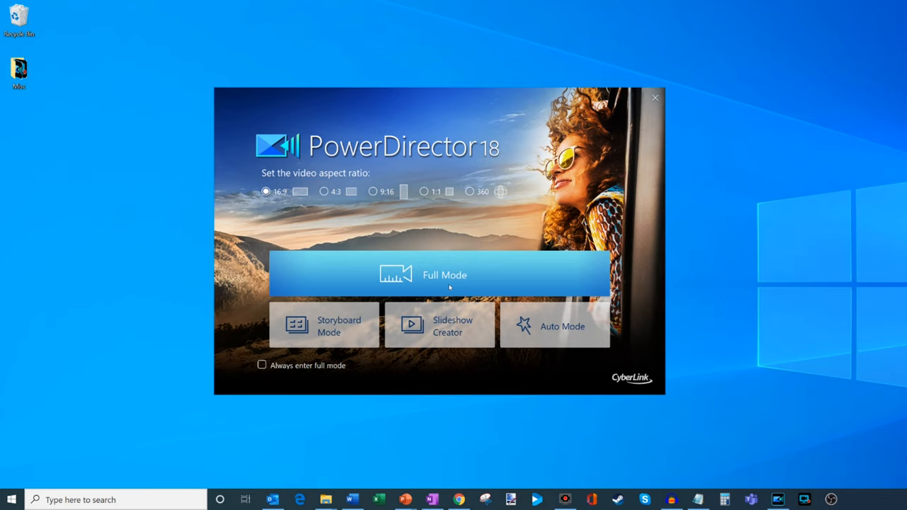
pyautogui.moveTo(469, 279)
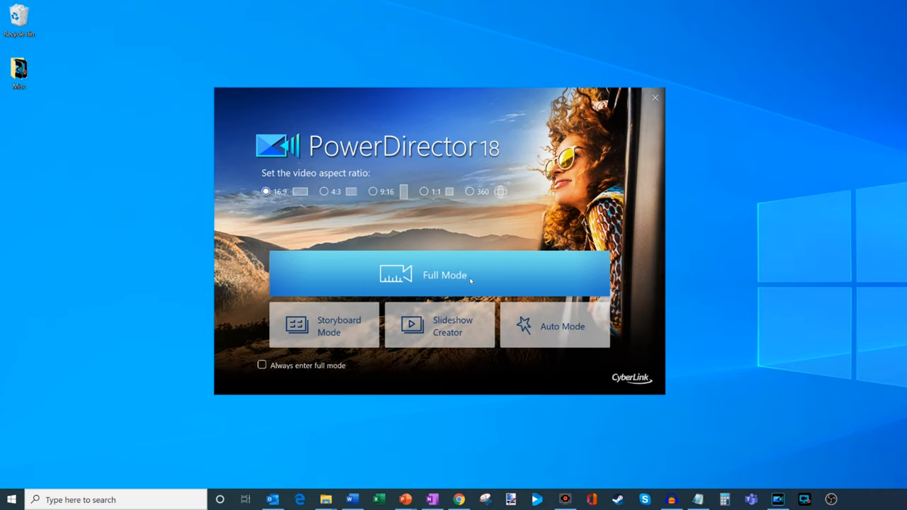
pyautogui.moveTo(454, 271)
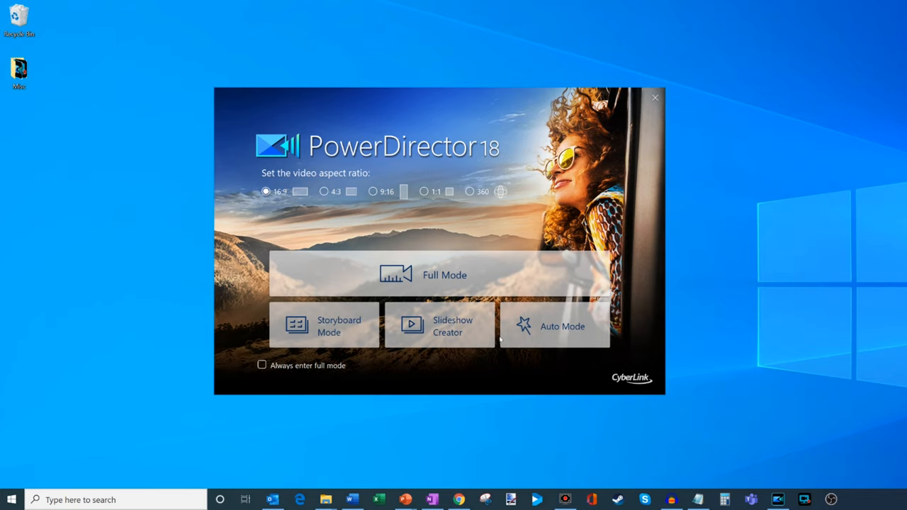
pyautogui.moveTo(562, 326)
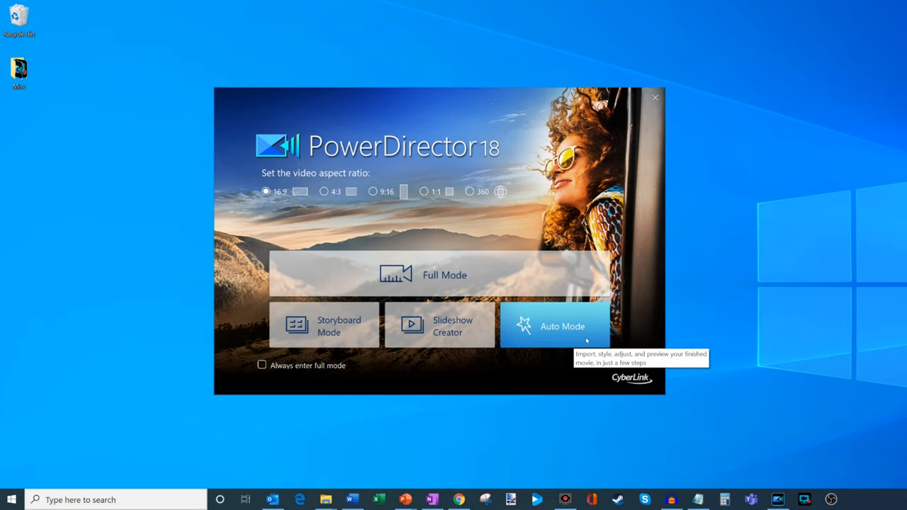
pyautogui.moveTo(324, 326)
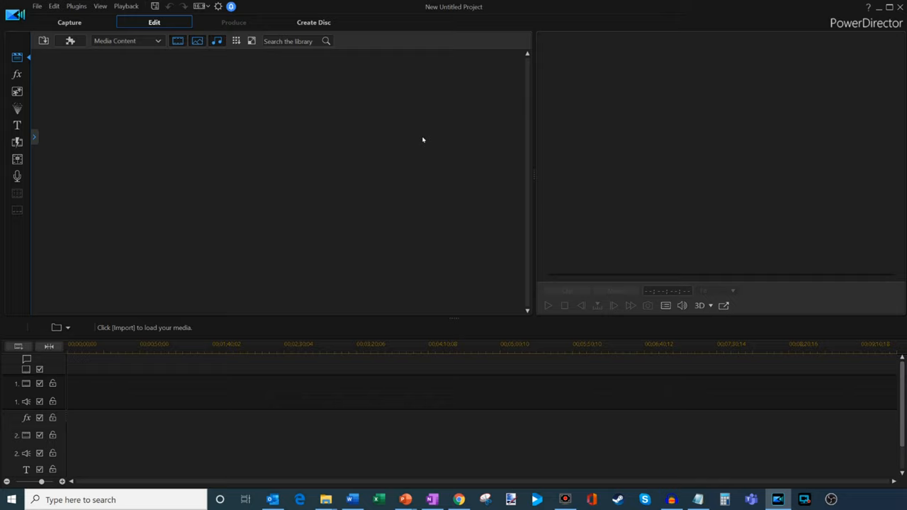
pyautogui.moveTo(339, 65)
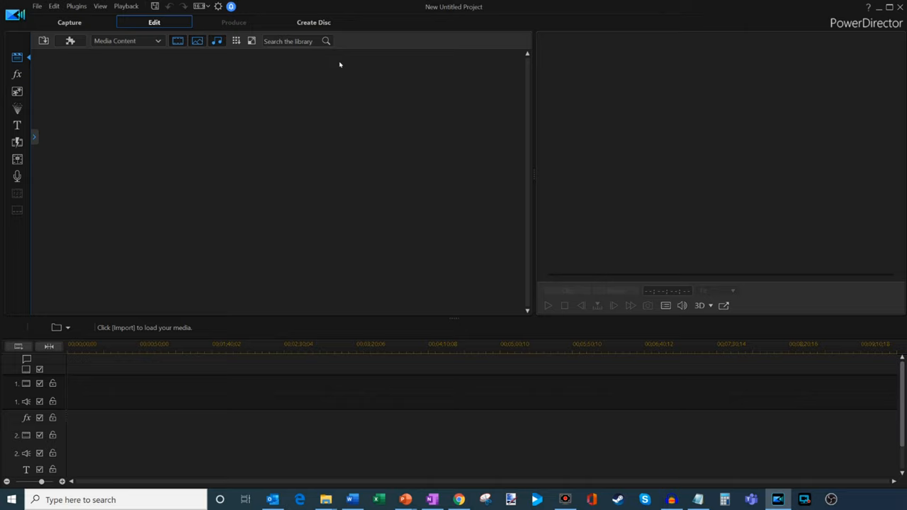
pyautogui.moveTo(70, 22)
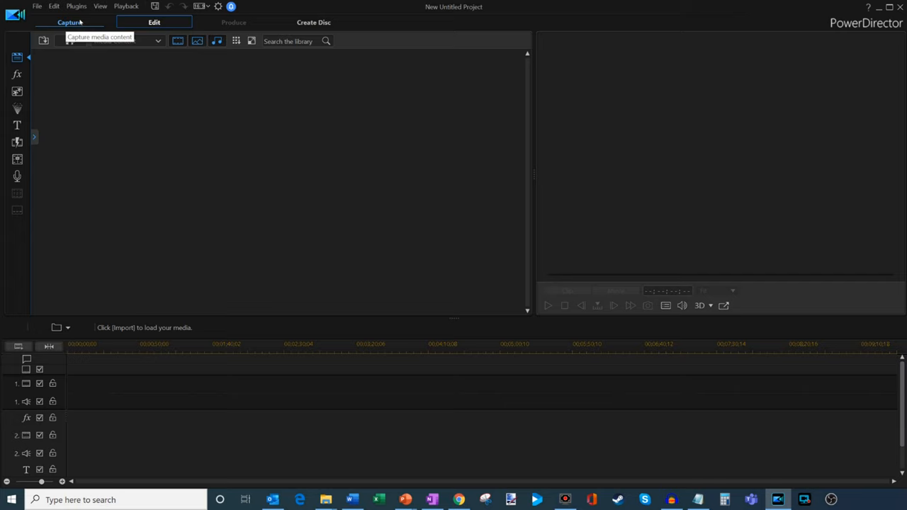
pyautogui.click(70, 22)
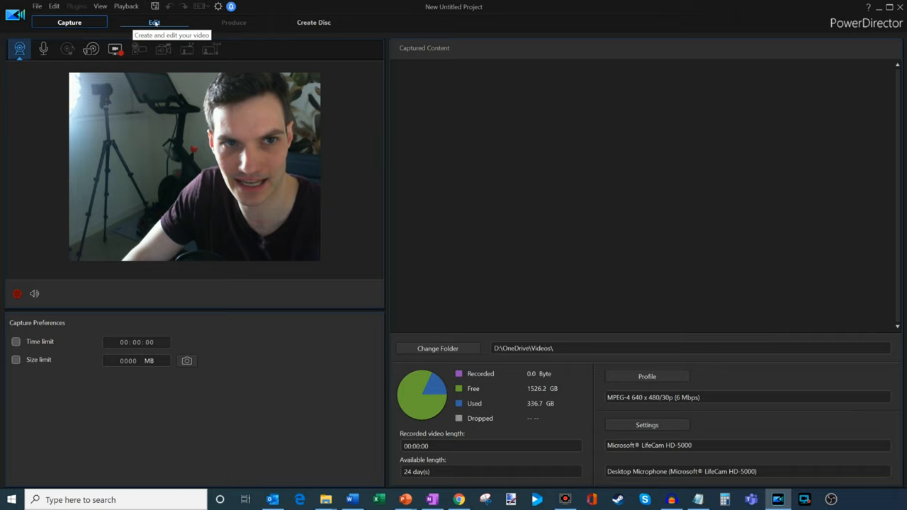
pyautogui.click(154, 22)
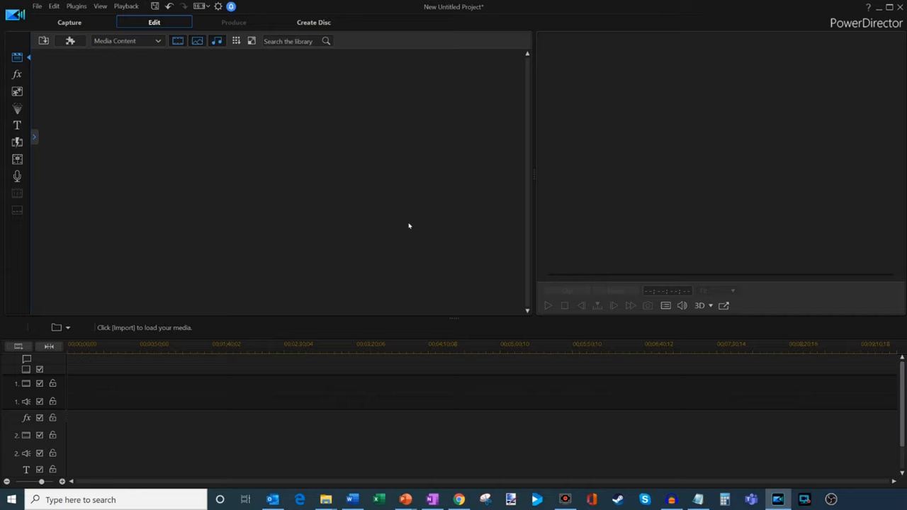
pyautogui.moveTo(269, 123)
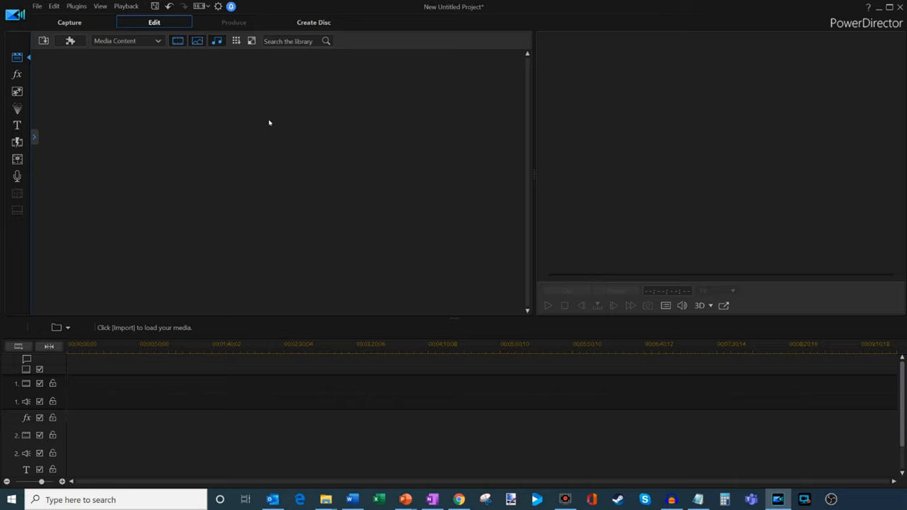
pyautogui.moveTo(313, 22)
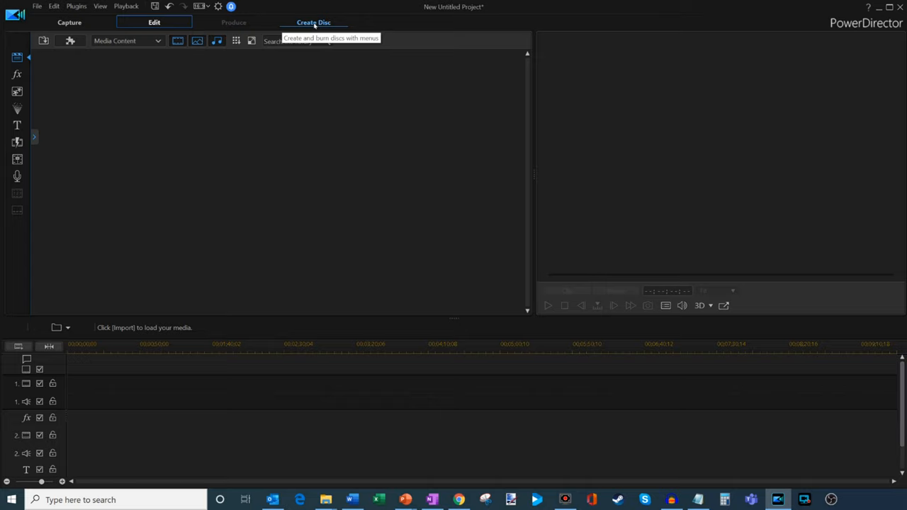
pyautogui.moveTo(253, 24)
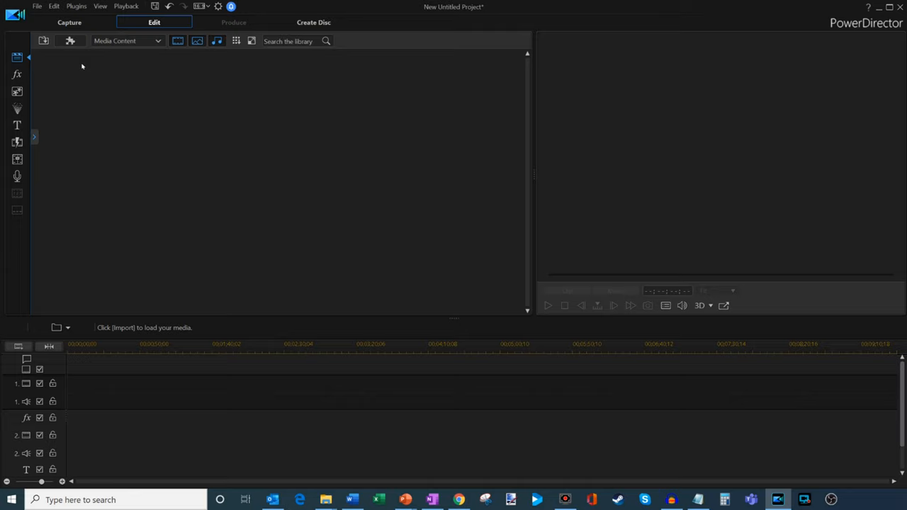
# Open the Upgrade to Windows 10 project and close Track Manager without adding tracks
pyautogui.click(44, 40)
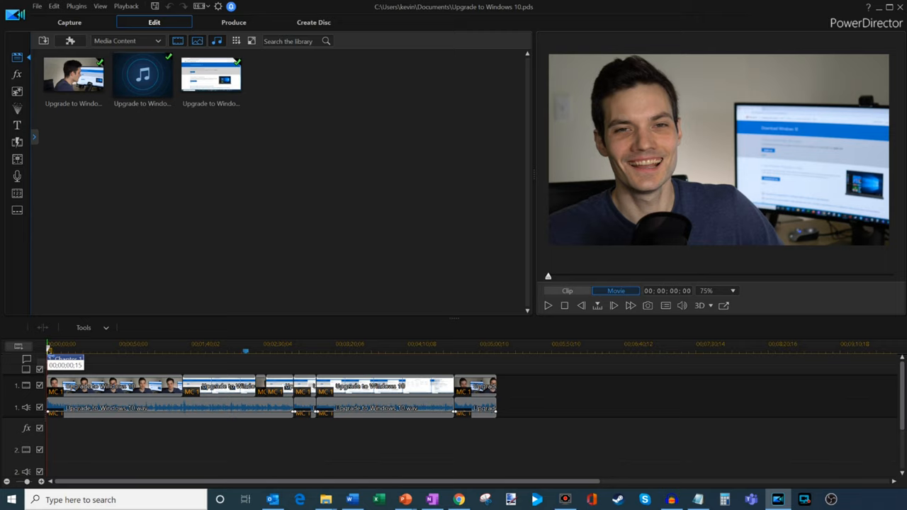
pyautogui.click(476, 351)
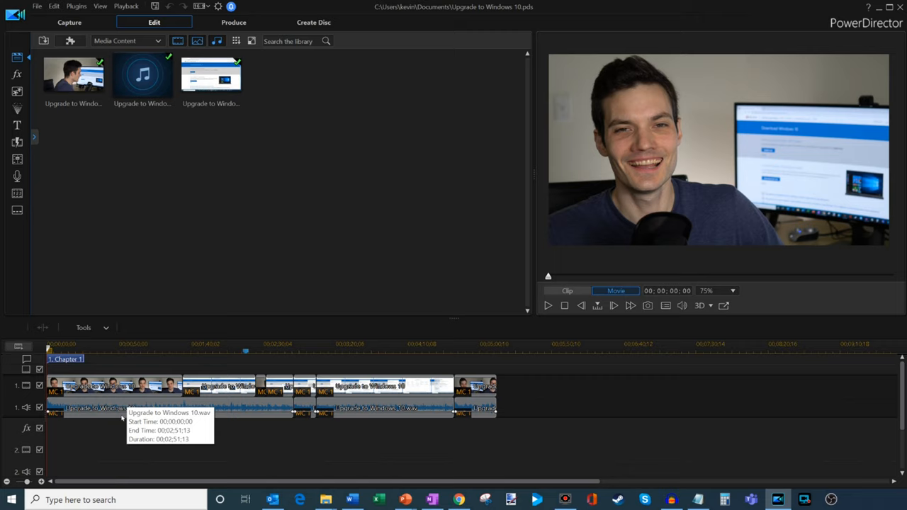
pyautogui.rightClick(91, 447)
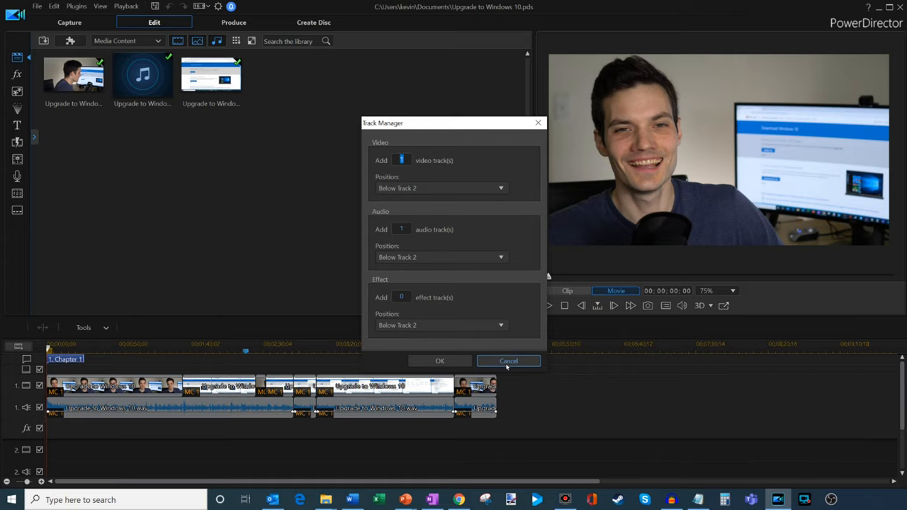
pyautogui.click(508, 361)
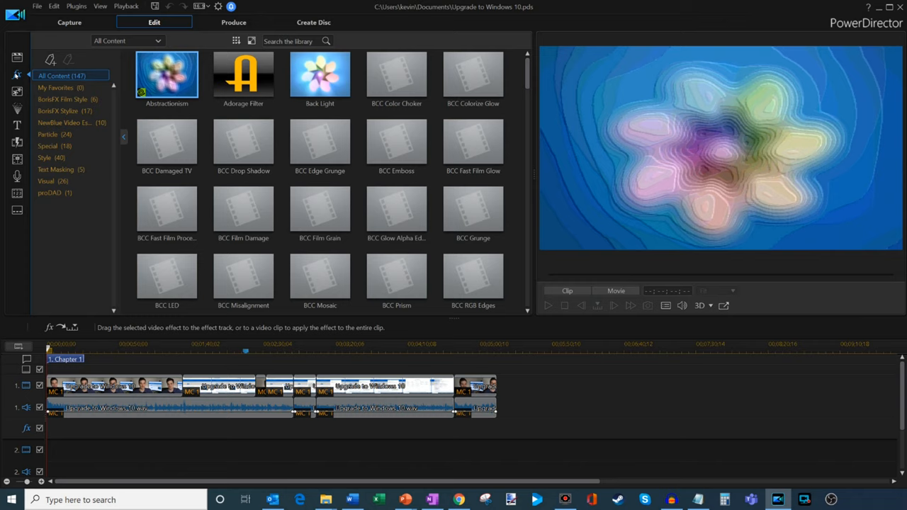
pyautogui.moveTo(243, 74)
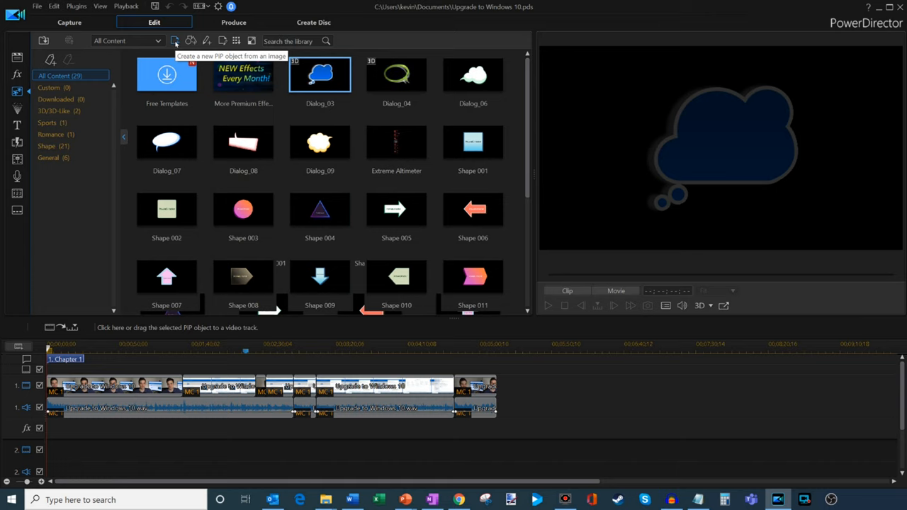
pyautogui.moveTo(190, 41)
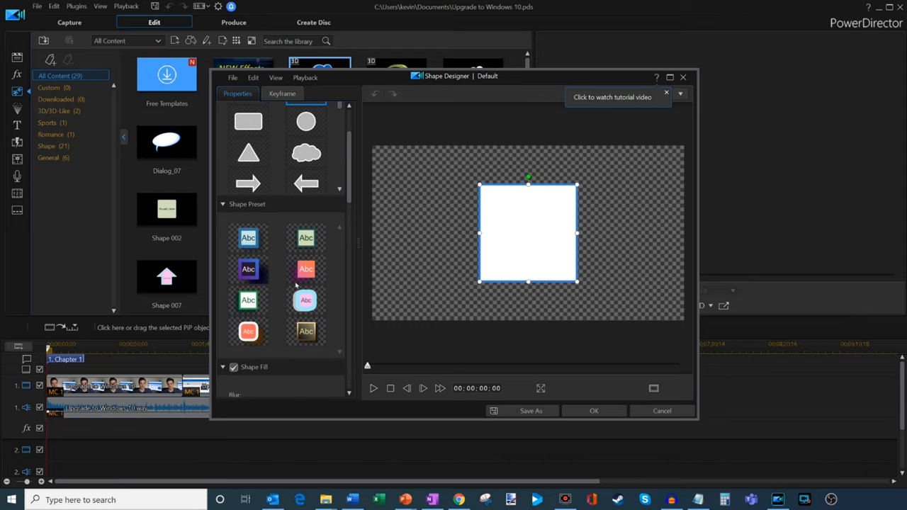
# Scroll down through the Shape Designer presets
pyautogui.scroll(-3)
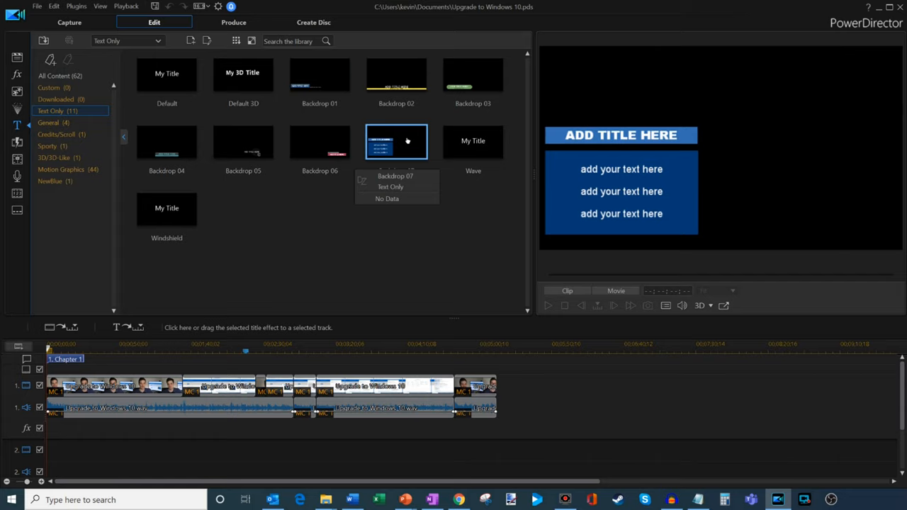
# Dismiss the template details popup and show the Sporty titles, previewing Extreme 1
pyautogui.click(56, 134)
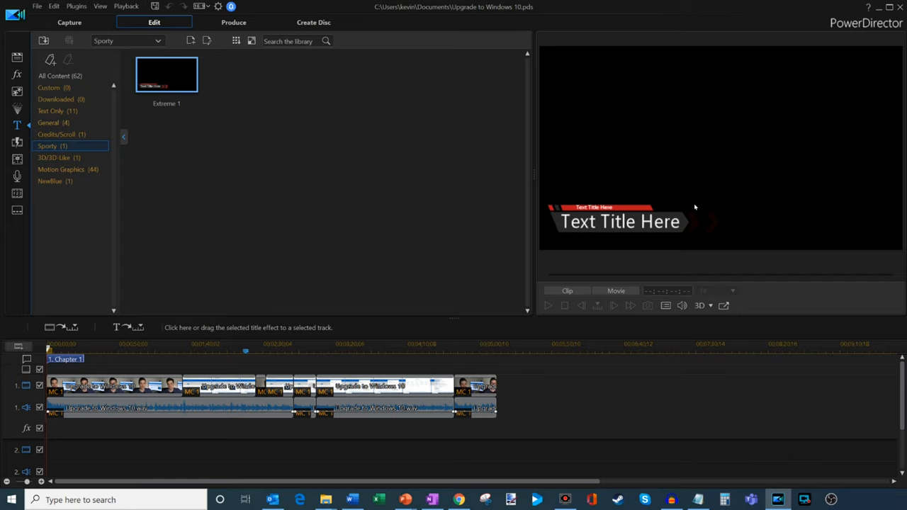
pyautogui.click(17, 142)
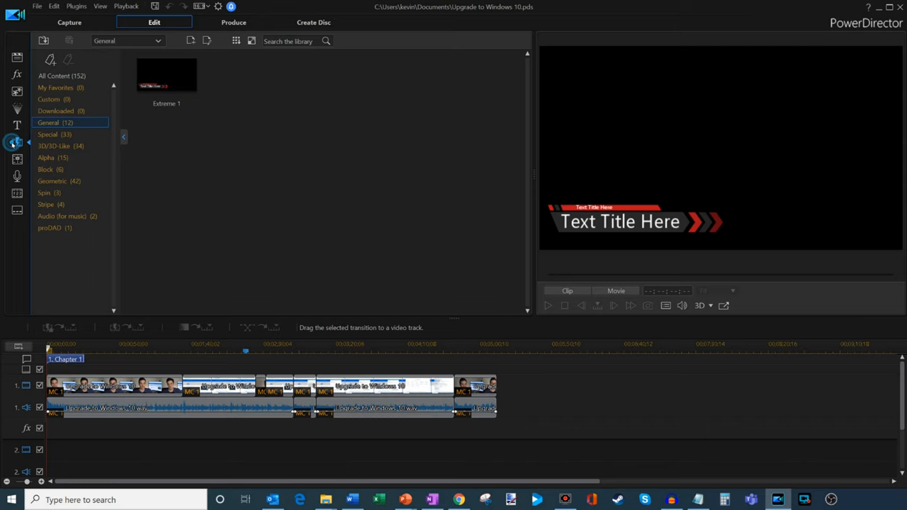
# Switch to the Media Room to list the project's two videos and audio track
pyautogui.click(17, 157)
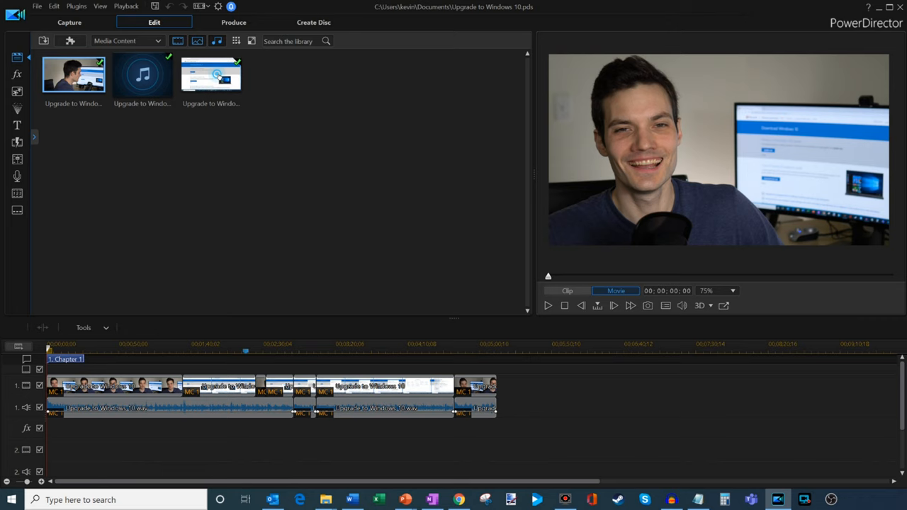
# Sync the screen and webcam recordings with imported audio via Audio Analysis in MultiCam Designer
pyautogui.rightClick(210, 74)
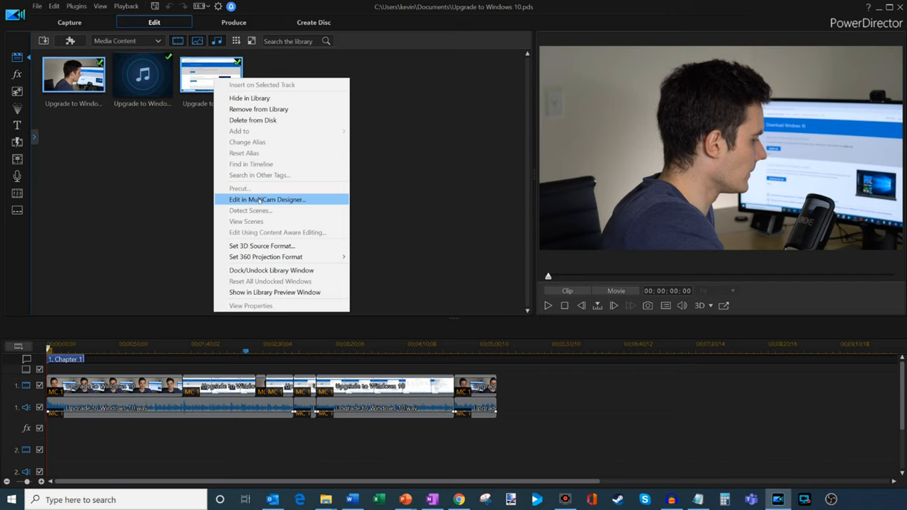
pyautogui.click(267, 199)
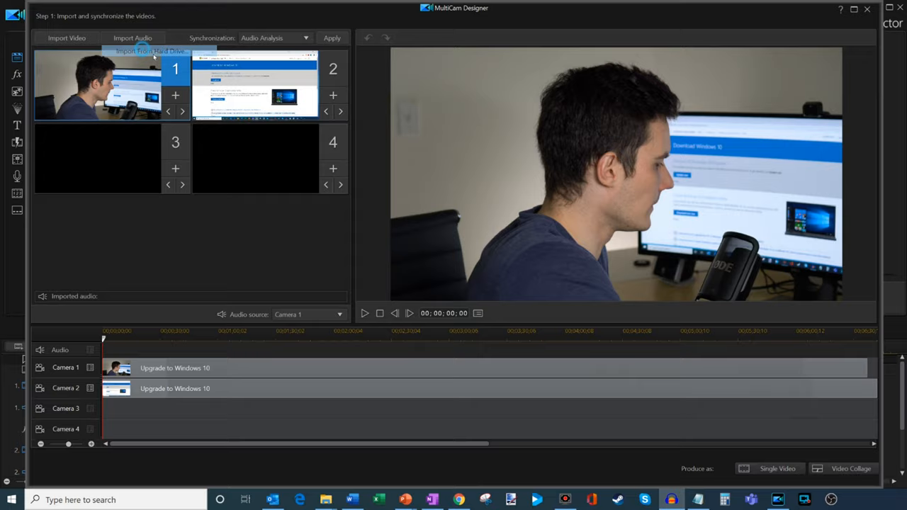
pyautogui.click(151, 51)
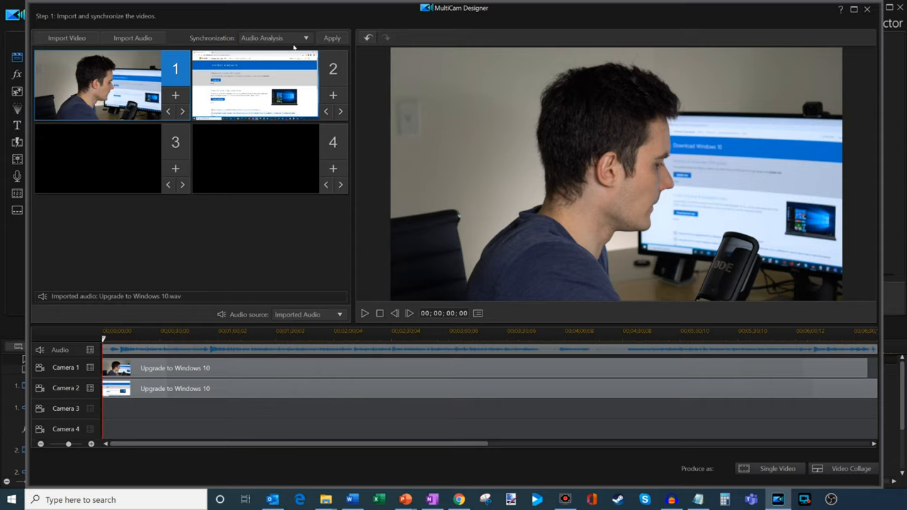
pyautogui.click(331, 37)
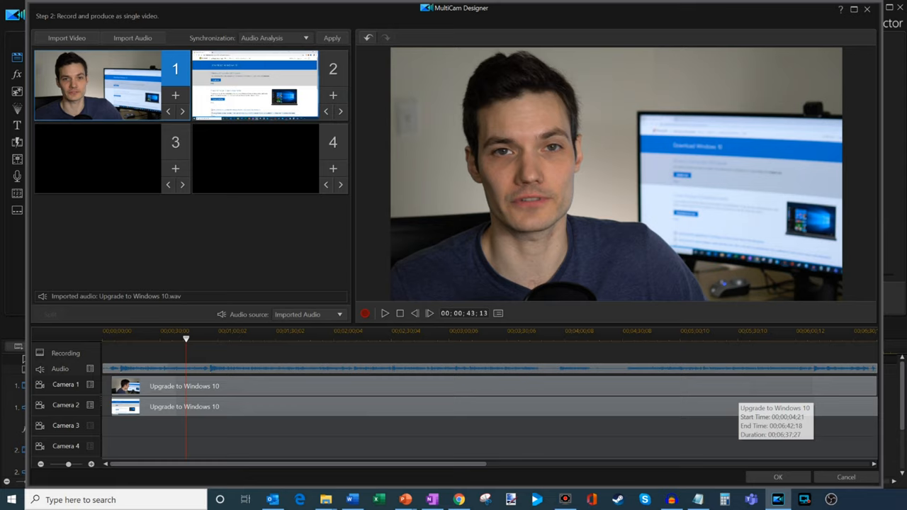
pyautogui.click(778, 476)
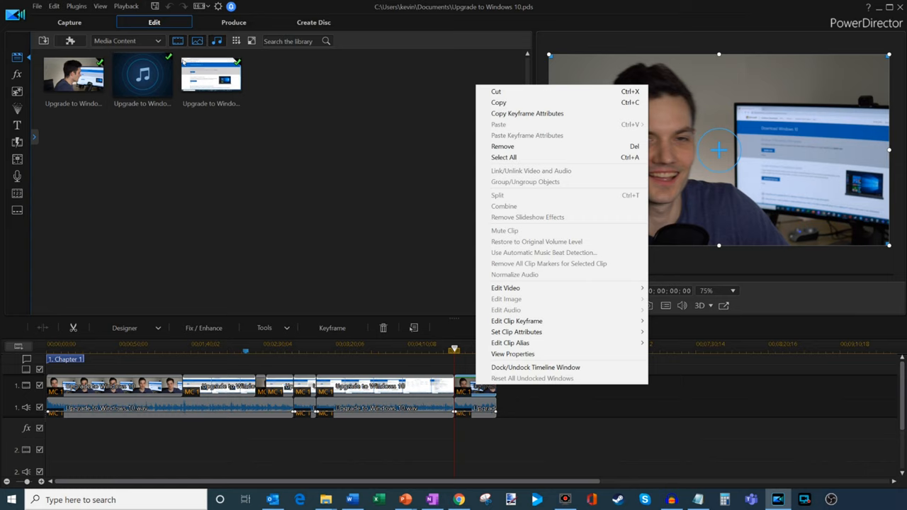
# Open the webcam clip in PiP Designer
pyautogui.click(161, 190)
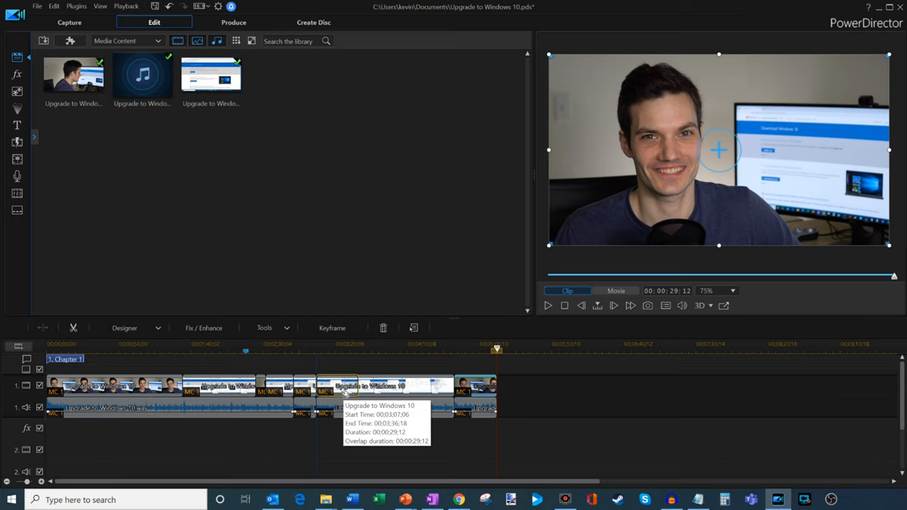
pyautogui.moveTo(121, 449)
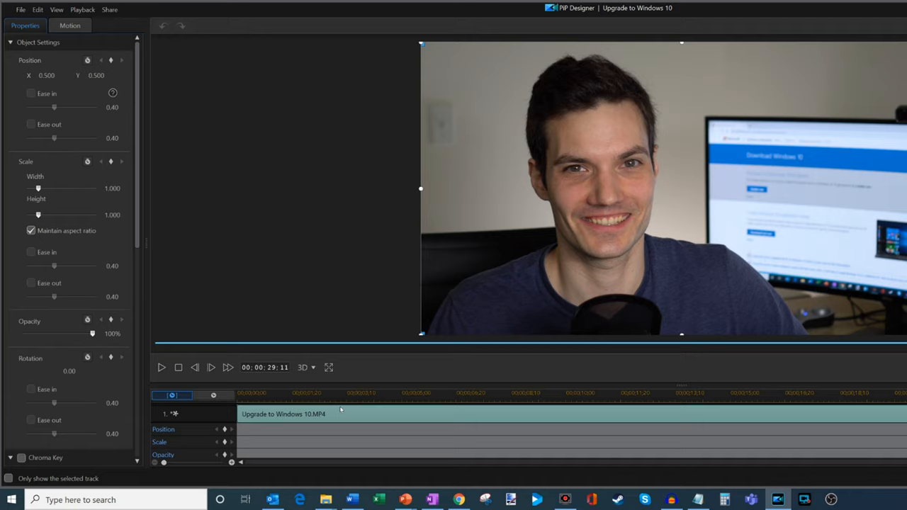
# Add Position keyframes to the webcam clip and scroll the Properties panel
pyautogui.click(316, 394)
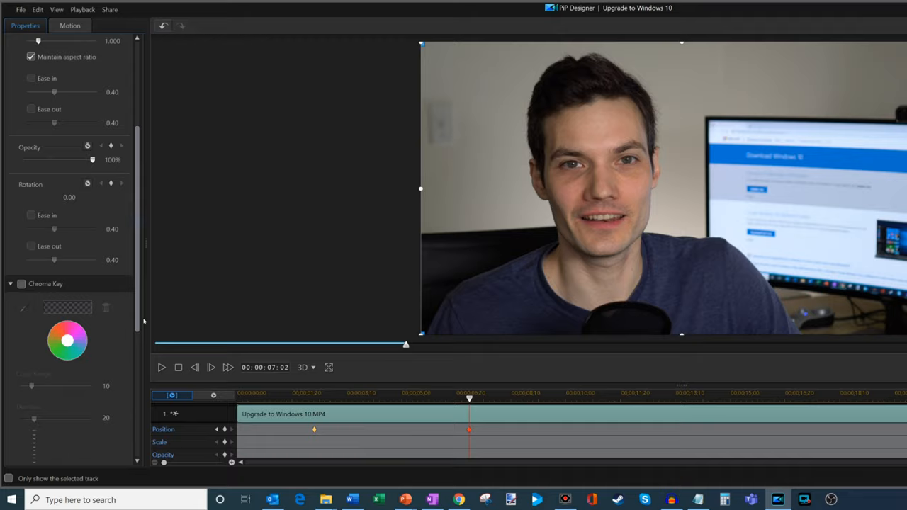
pyautogui.scroll(-3)
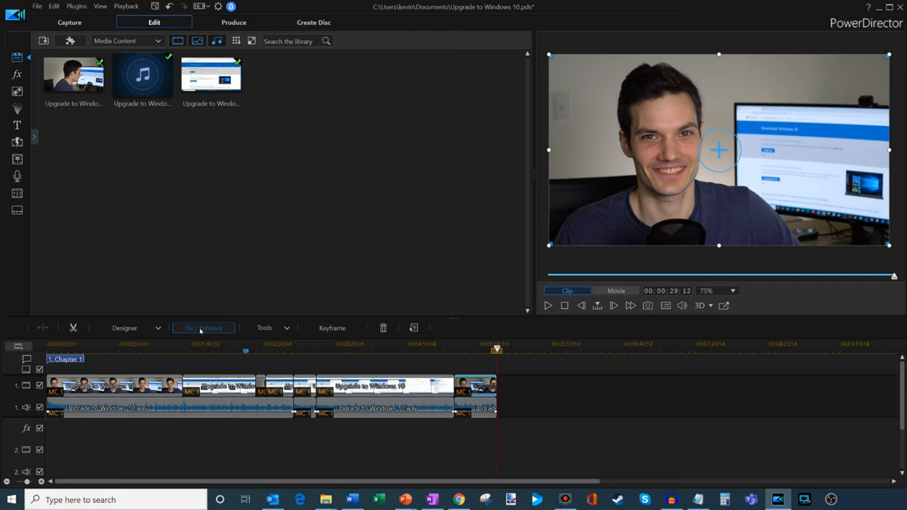
# Open Fix / Enhance and browse Color Presets & CLUTs such as 60s Home Movie
pyautogui.click(204, 328)
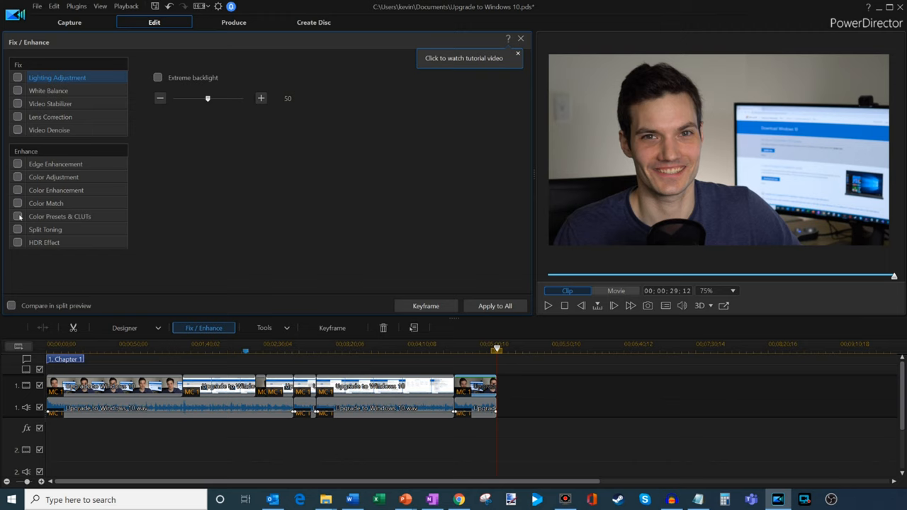
pyautogui.click(59, 216)
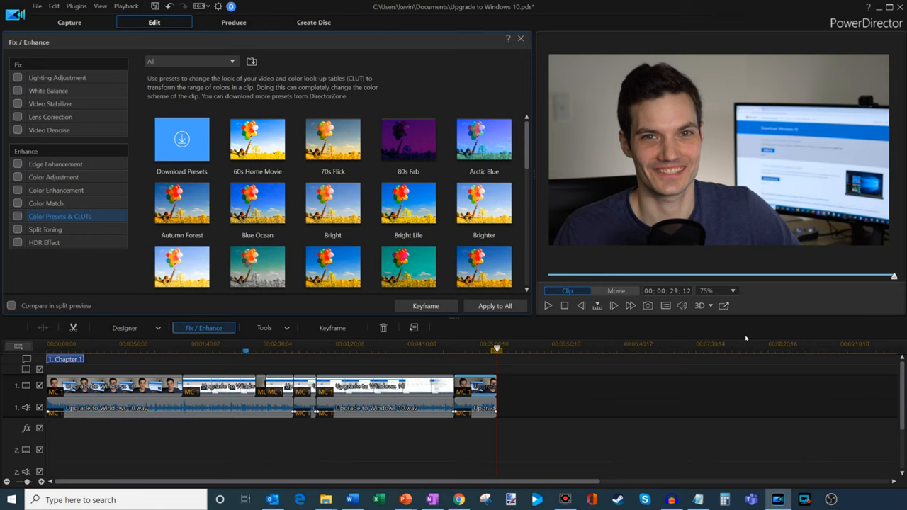
pyautogui.click(265, 328)
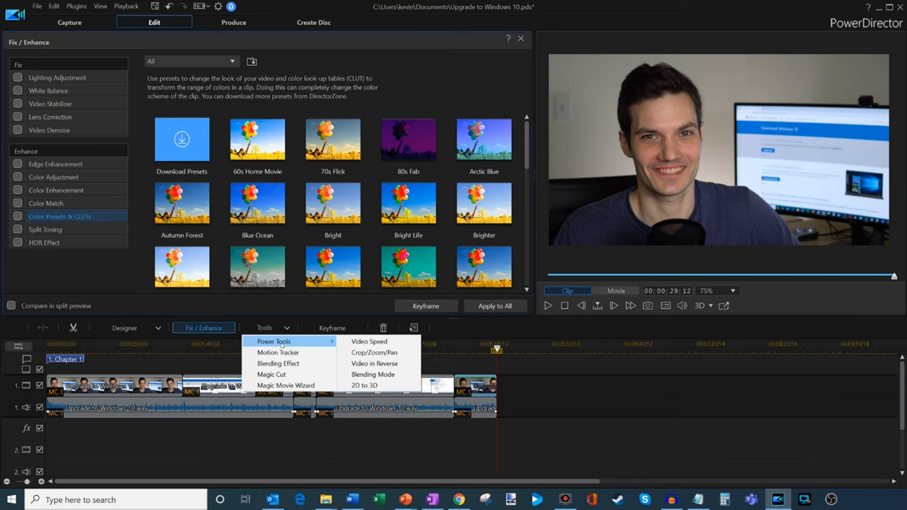
pyautogui.moveTo(278, 352)
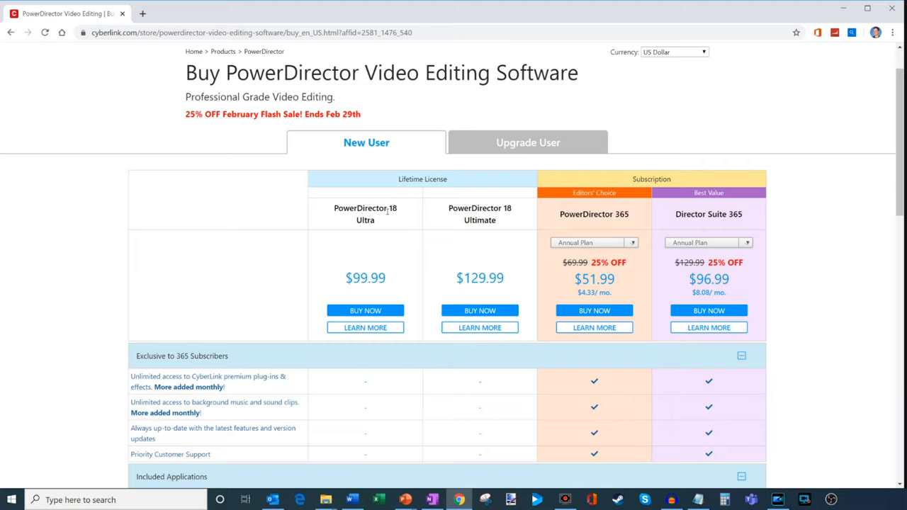
pyautogui.moveTo(479, 278)
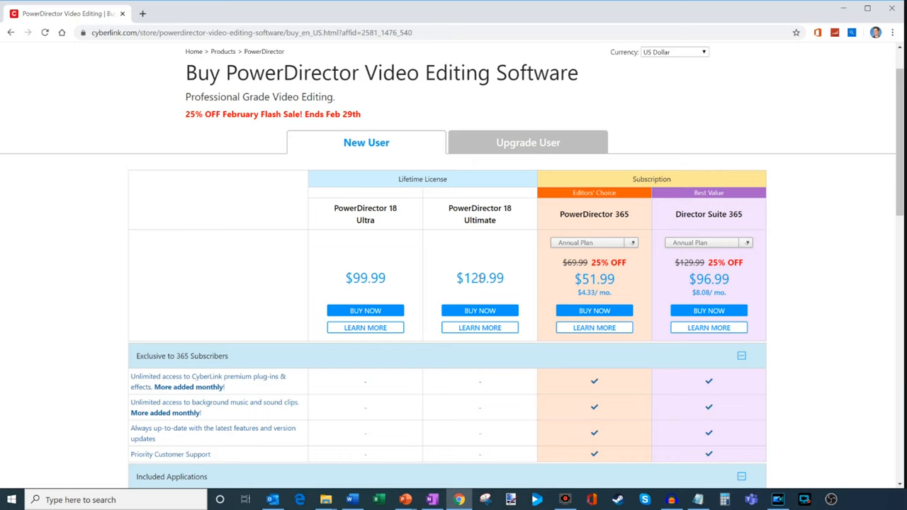
pyautogui.scroll(-3)
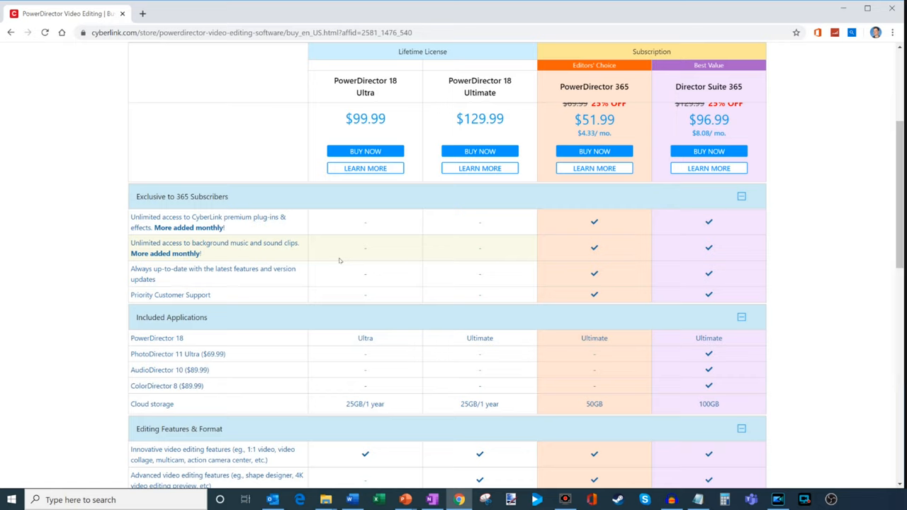
pyautogui.moveTo(454, 304)
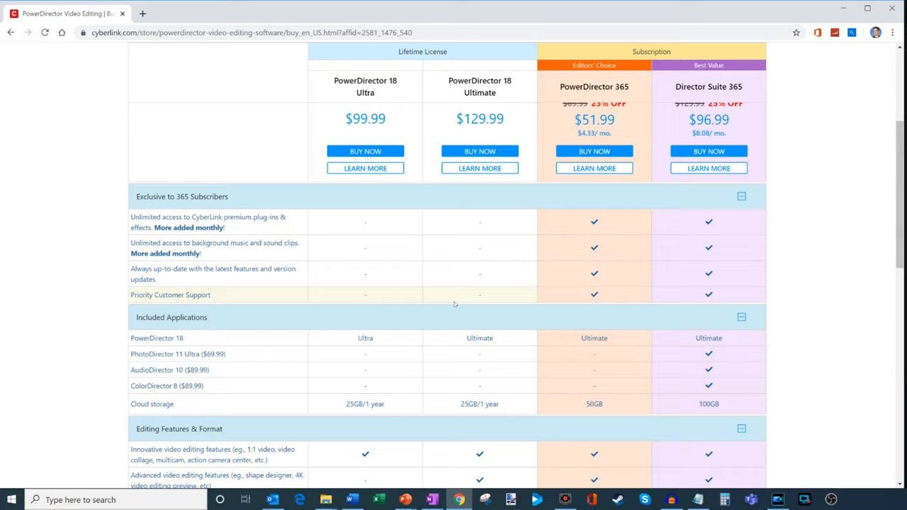
pyautogui.scroll(-3)
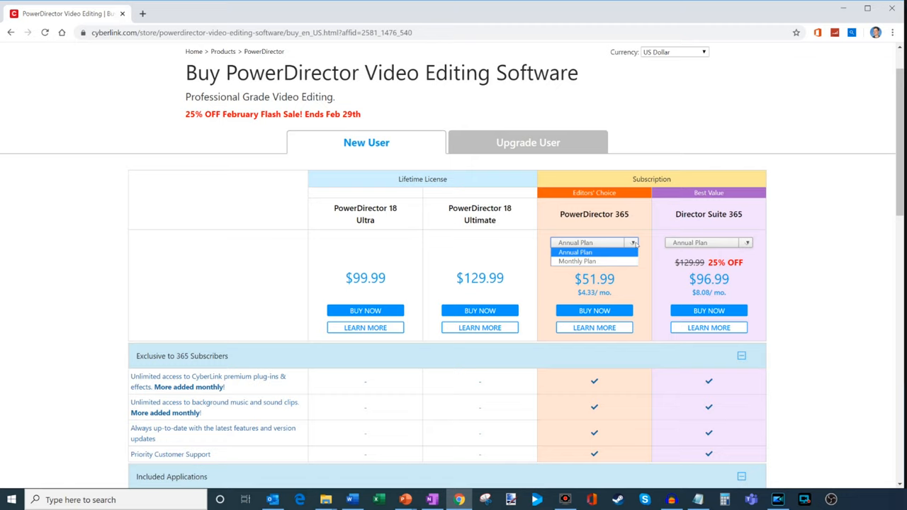
pyautogui.scroll(-3)
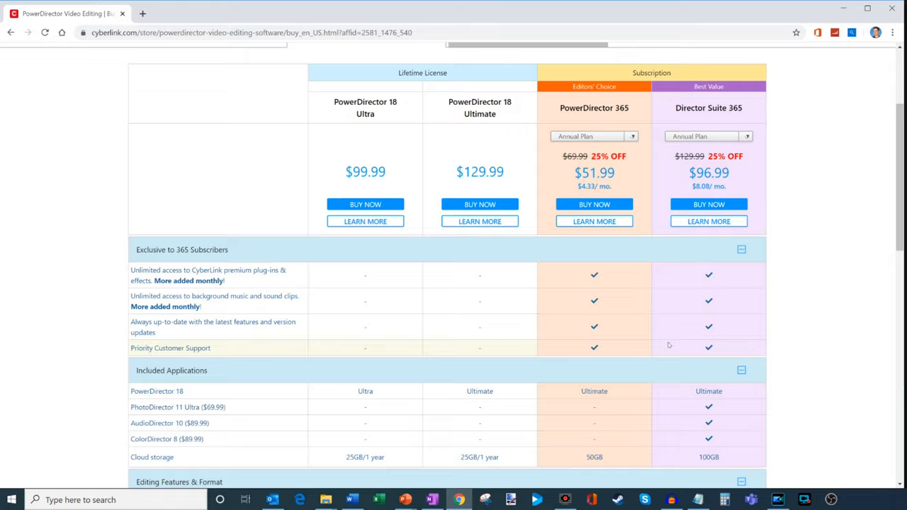
pyautogui.scroll(-3)
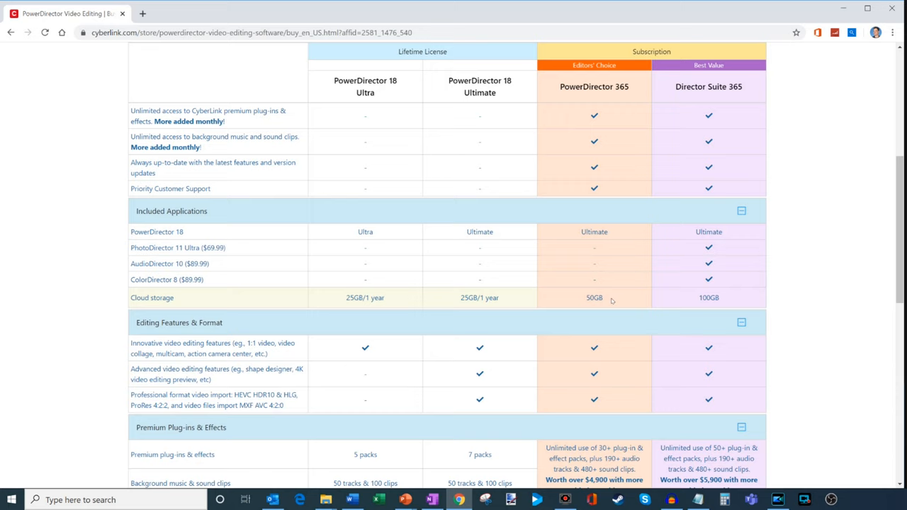
pyautogui.scroll(-3)
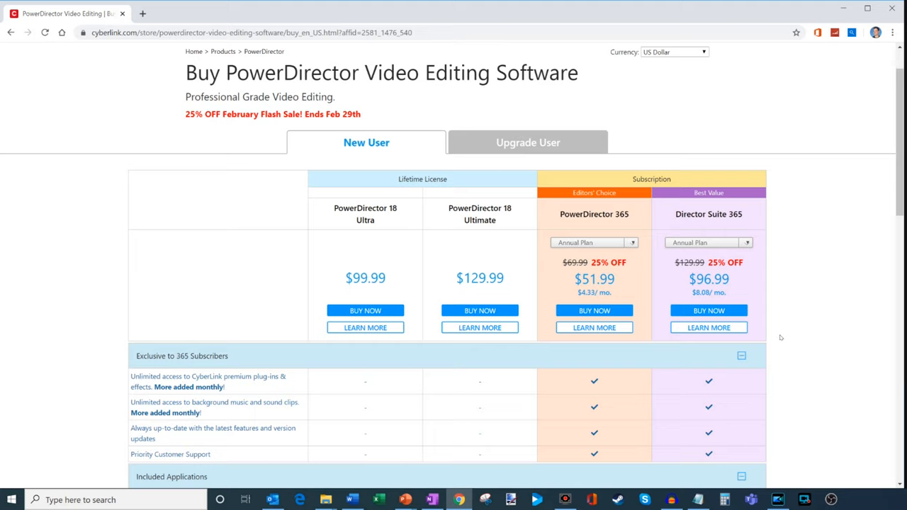
pyautogui.moveTo(377, 183)
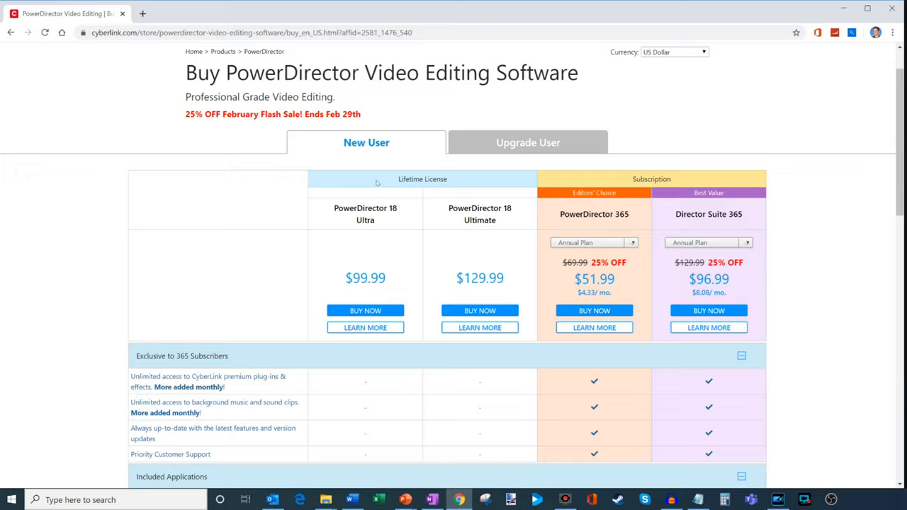